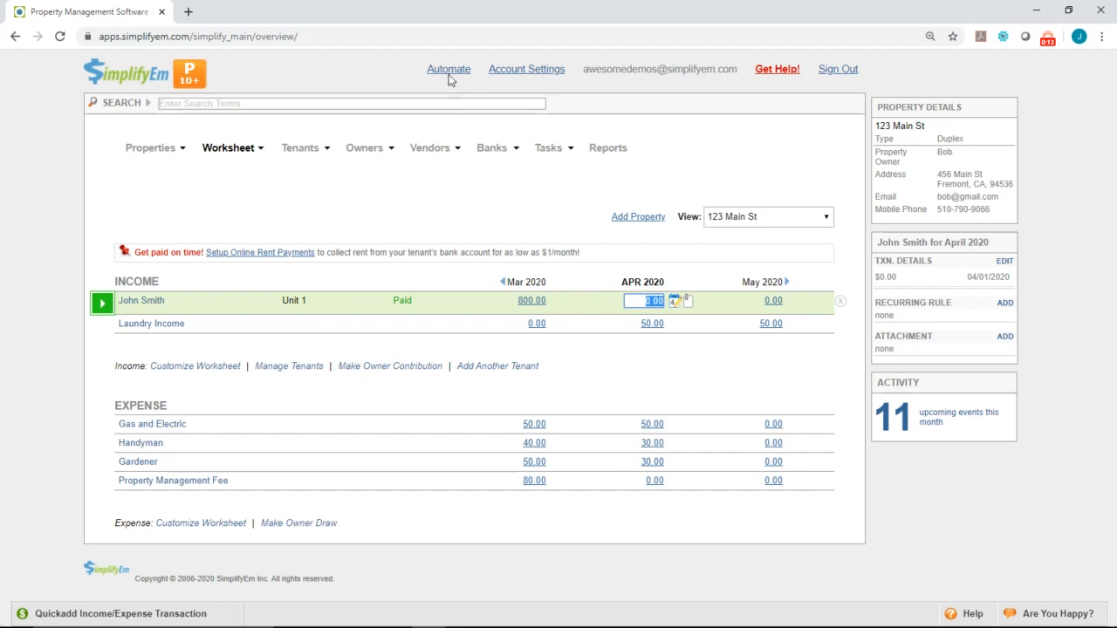
# Go to the Automation Center listing the automatic fee, receipt, notice and report rules.
pyautogui.click(449, 70)
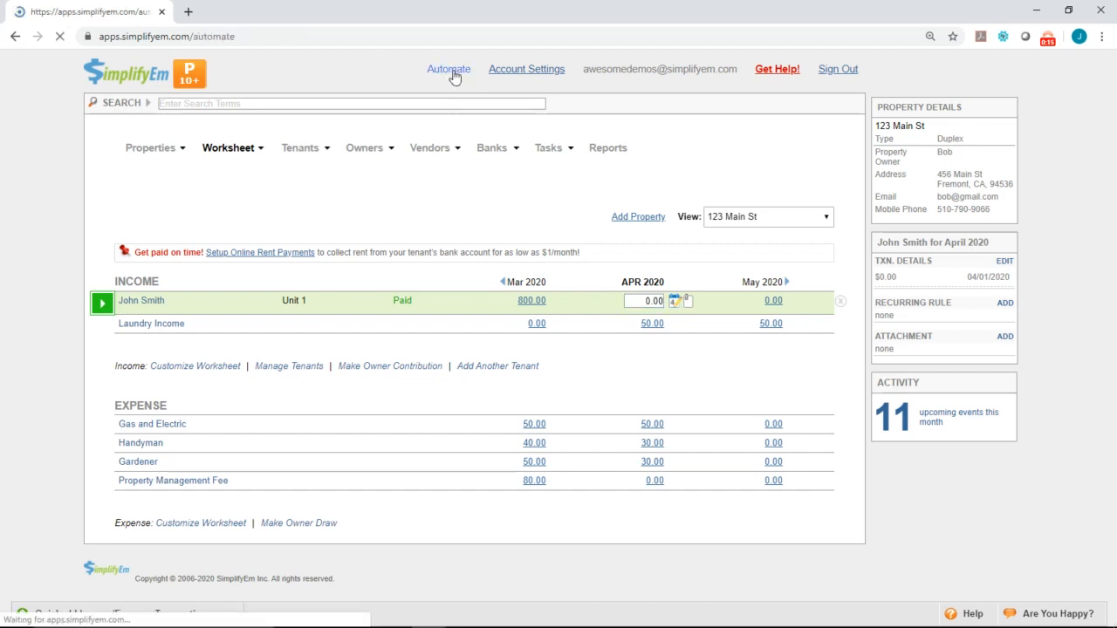
pyautogui.click(449, 70)
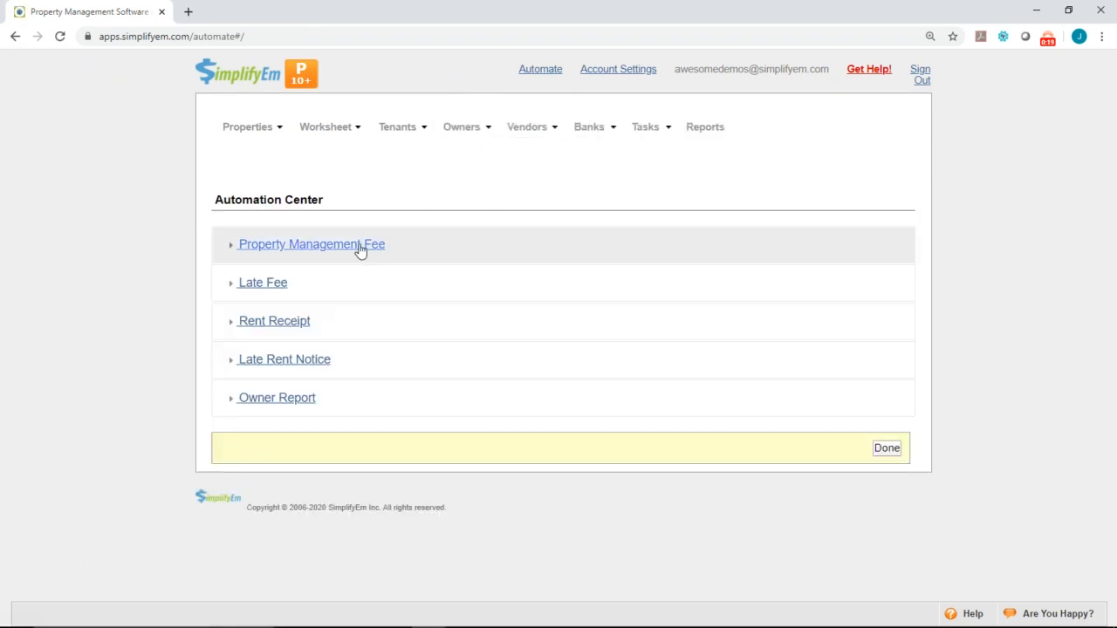
# Expand Property Management Fee and enable Automatically Create Property Management Fees.
pyautogui.click(310, 245)
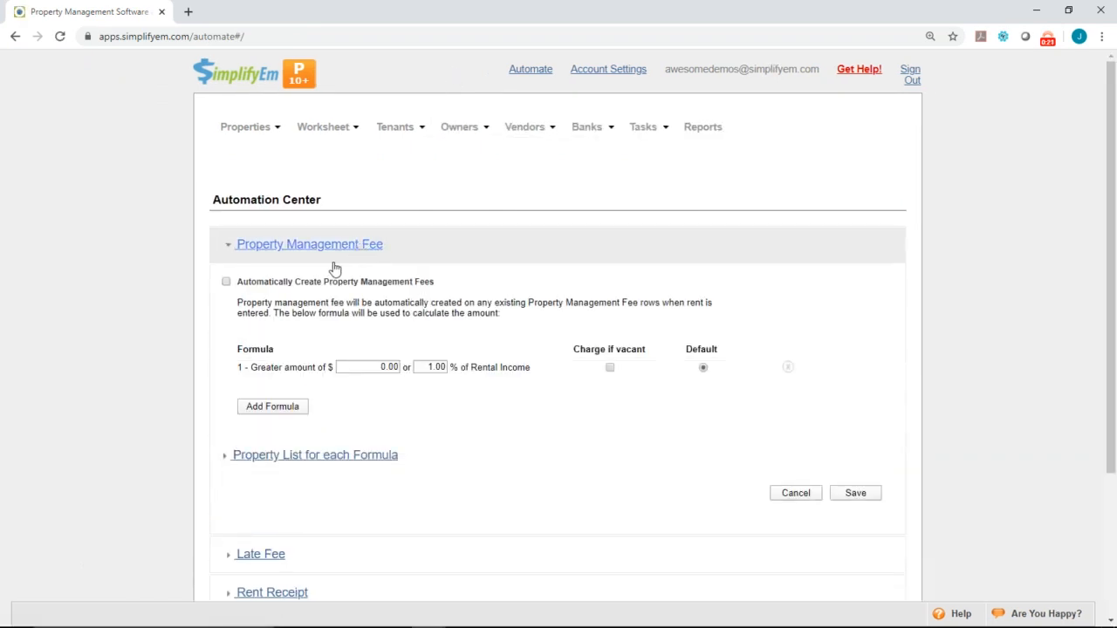
pyautogui.click(226, 281)
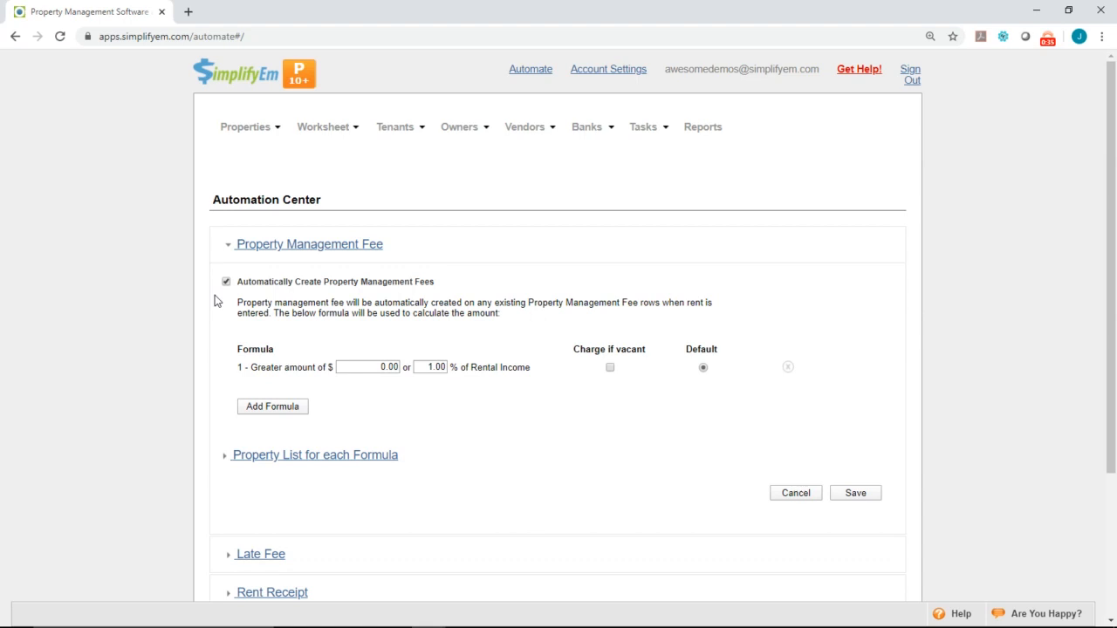
pyautogui.moveTo(347, 331)
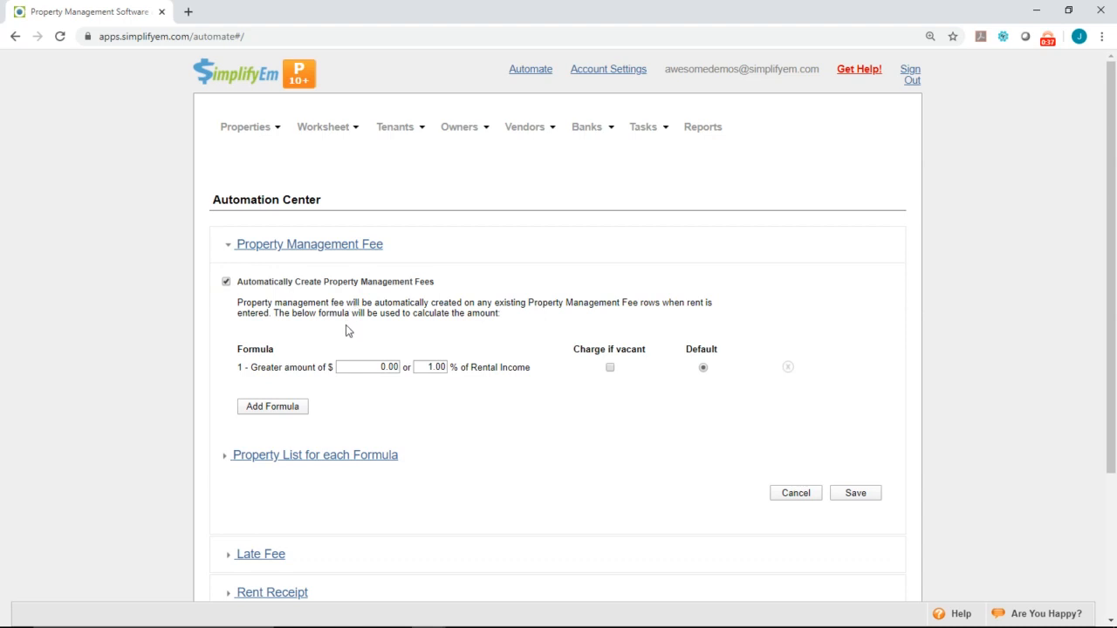
pyautogui.moveTo(381, 314)
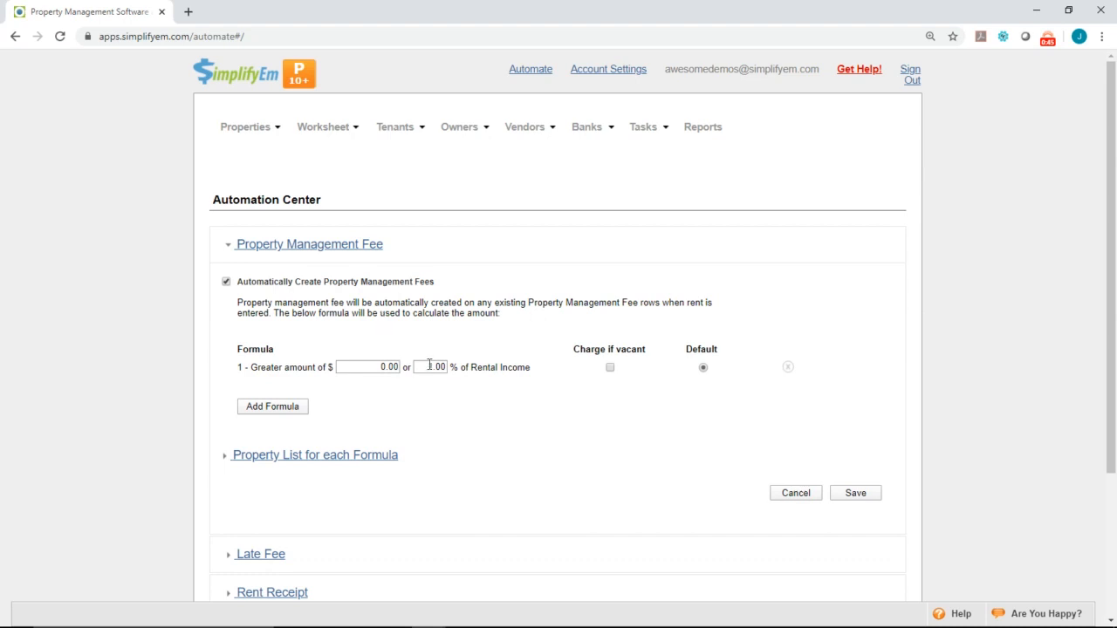
# Create three fee formulas charging 10.00%, 8.00% and 12.00% of rental income.
pyautogui.click(431, 366)
pyautogui.write('10')
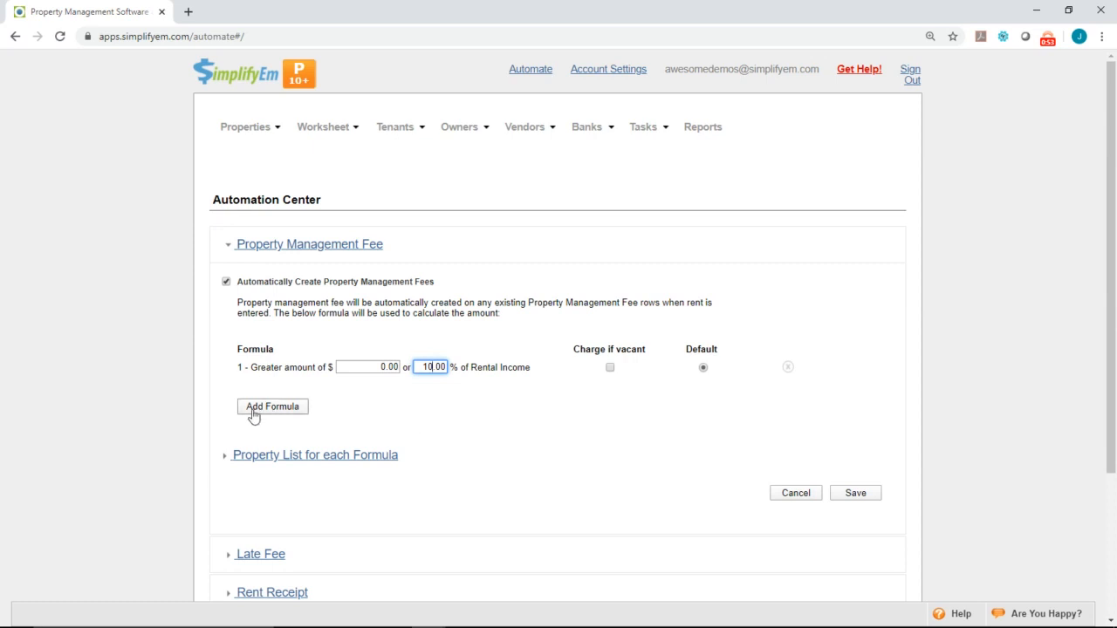
pyautogui.click(272, 405)
pyautogui.write('8')
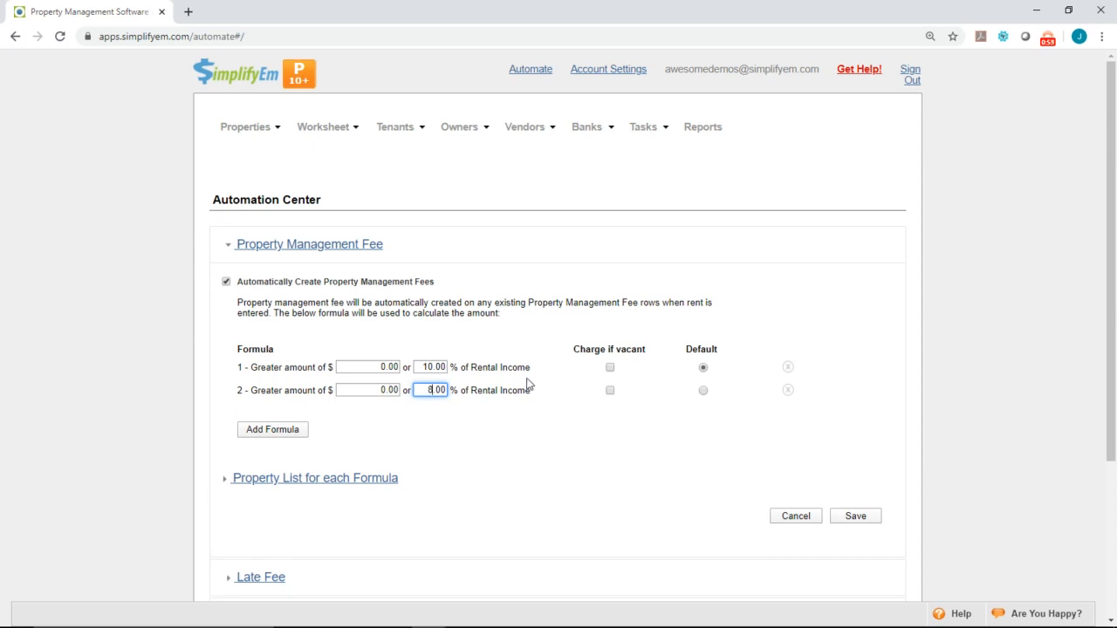
pyautogui.moveTo(520, 394)
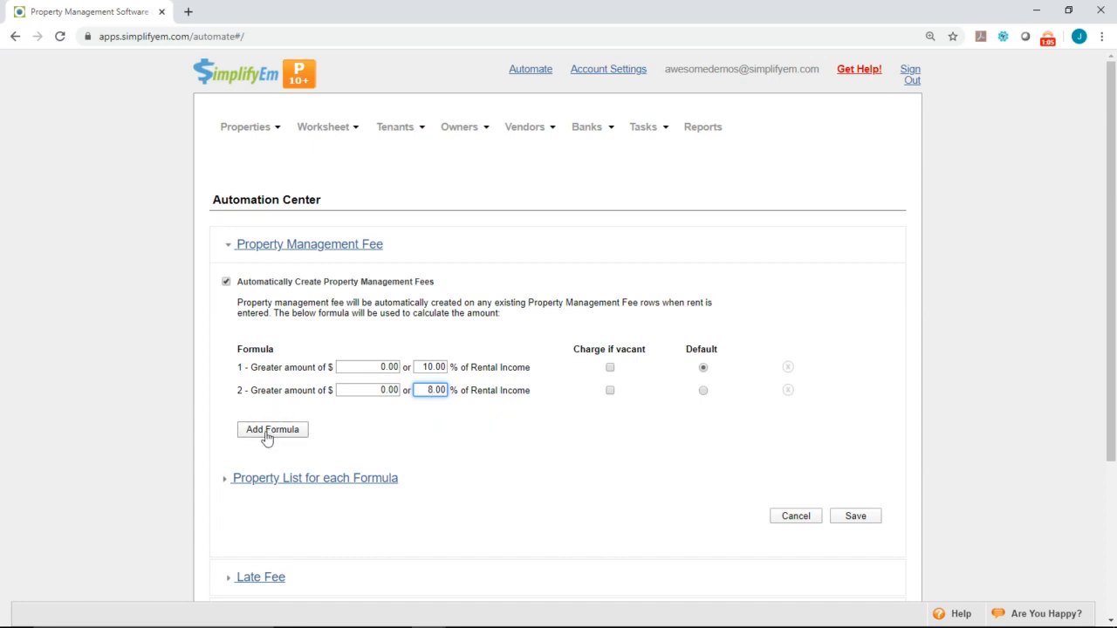
pyautogui.click(272, 429)
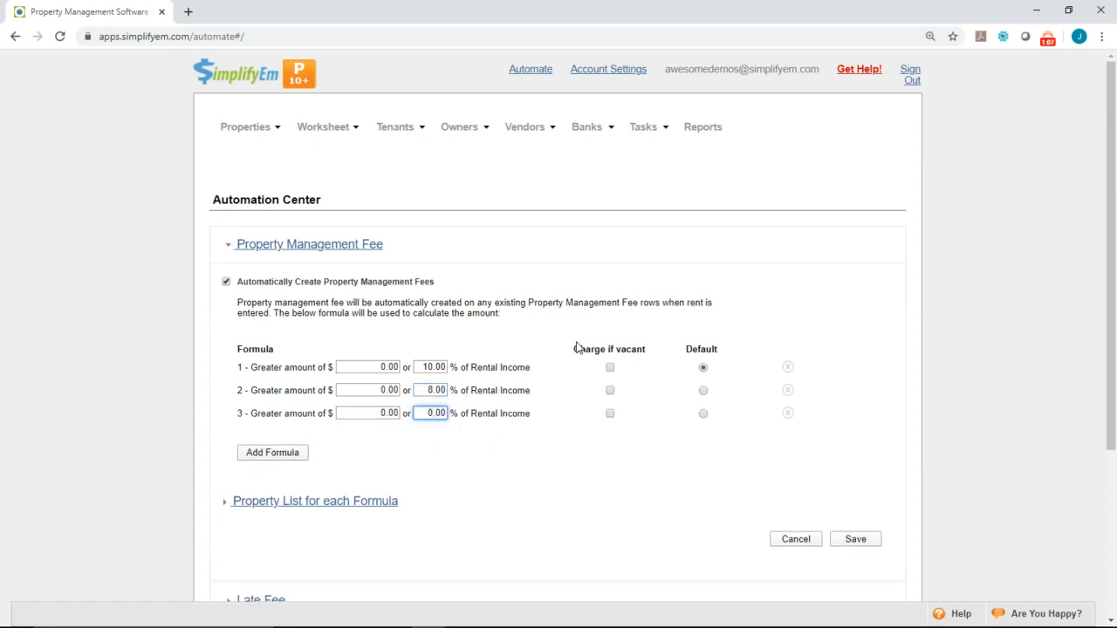
pyautogui.write('12.00')
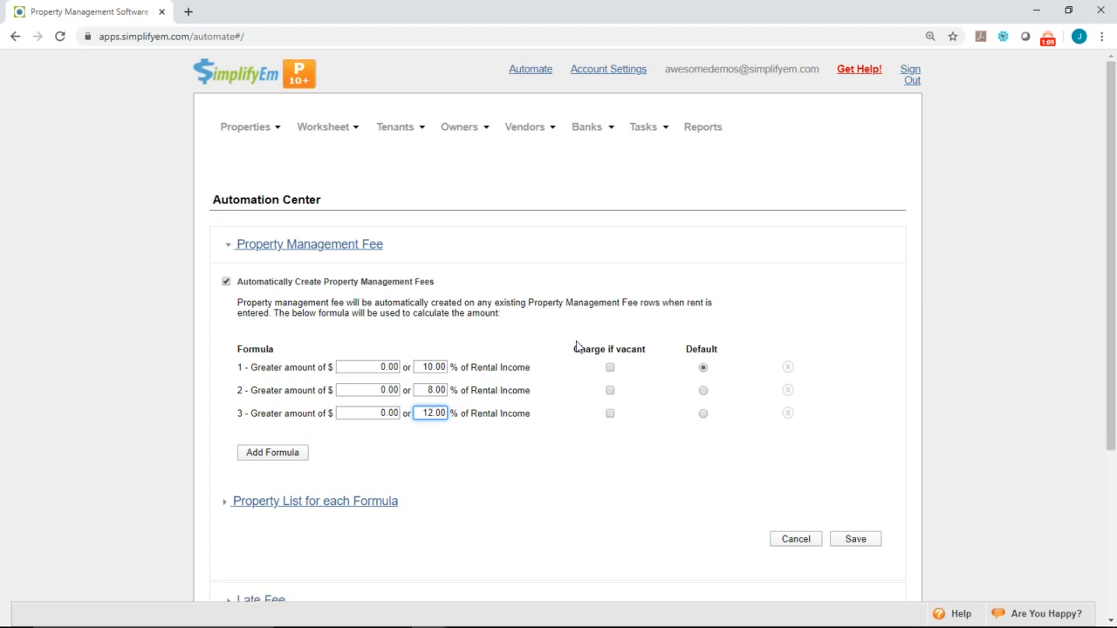
pyautogui.click(367, 391)
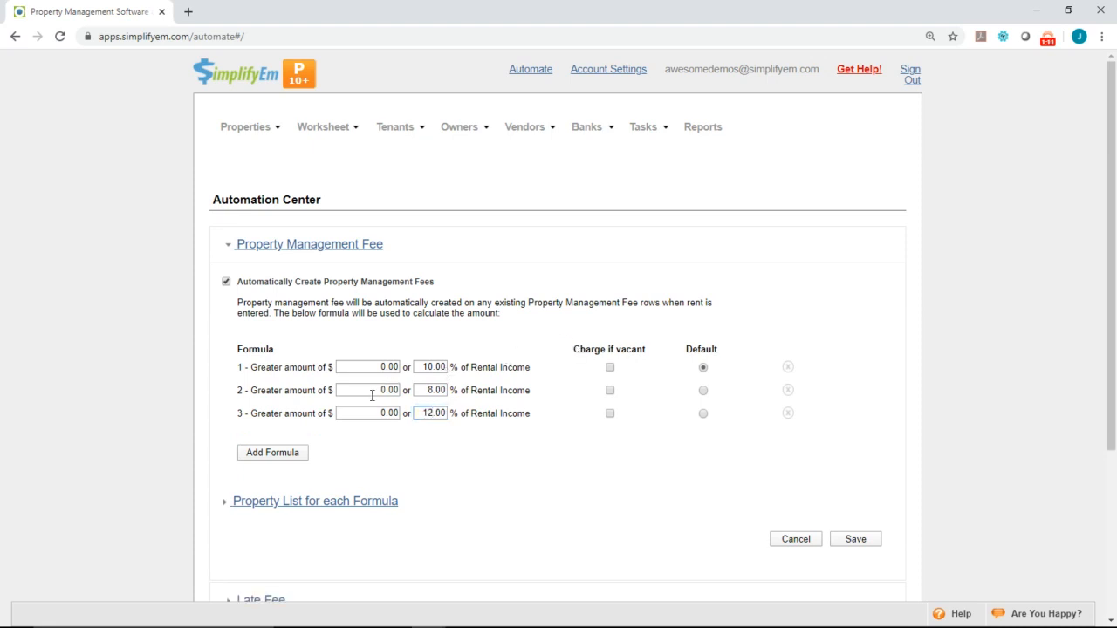
pyautogui.click(366, 391)
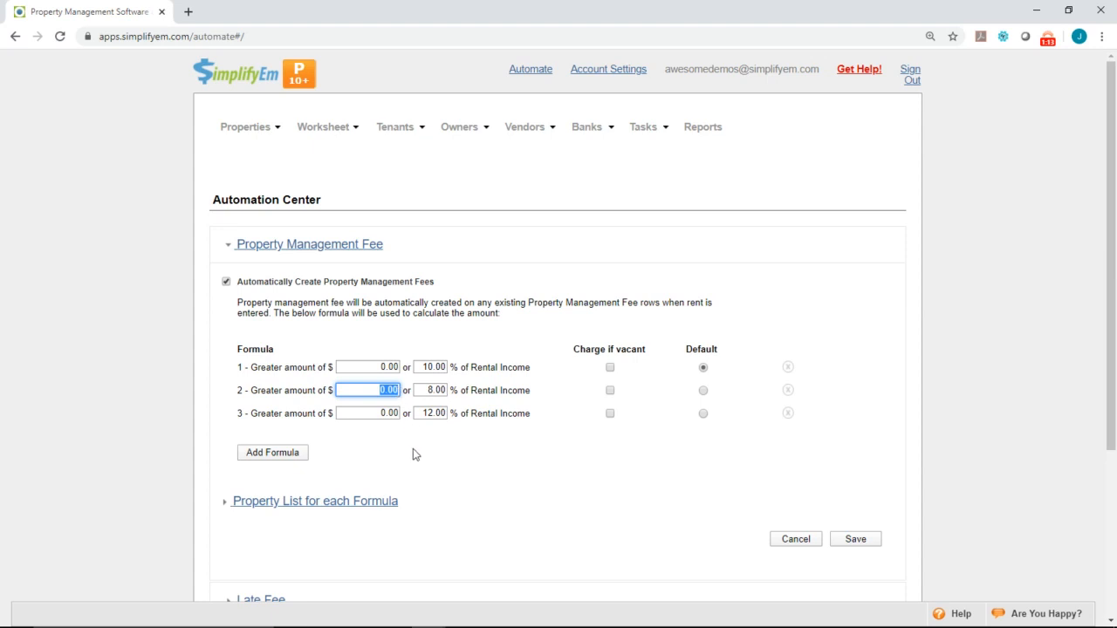
pyautogui.moveTo(426, 447)
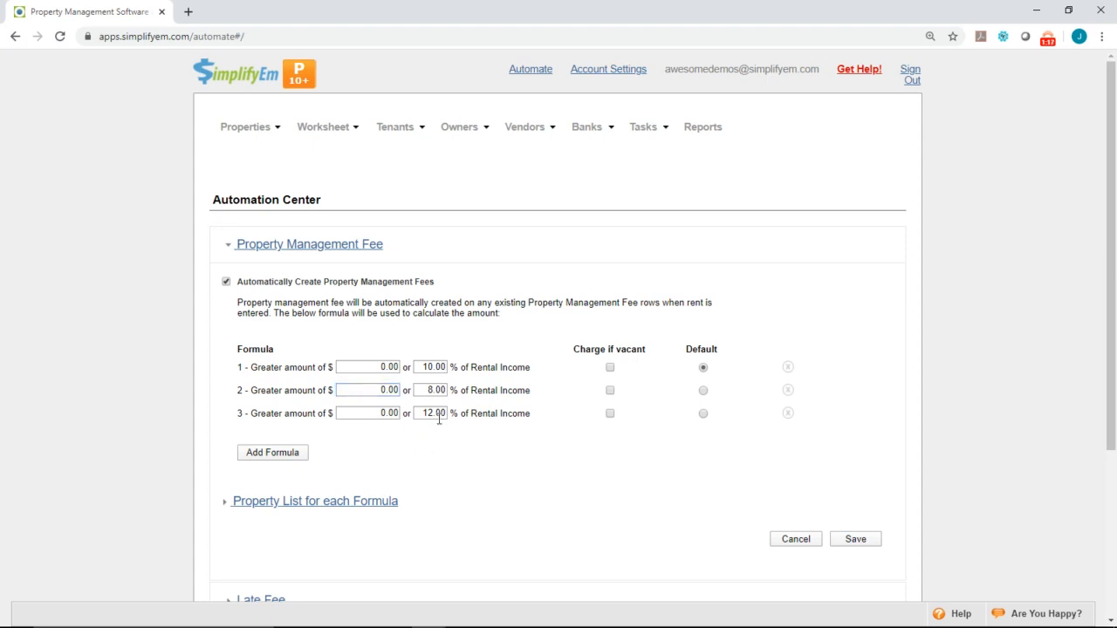
pyautogui.moveTo(533, 375)
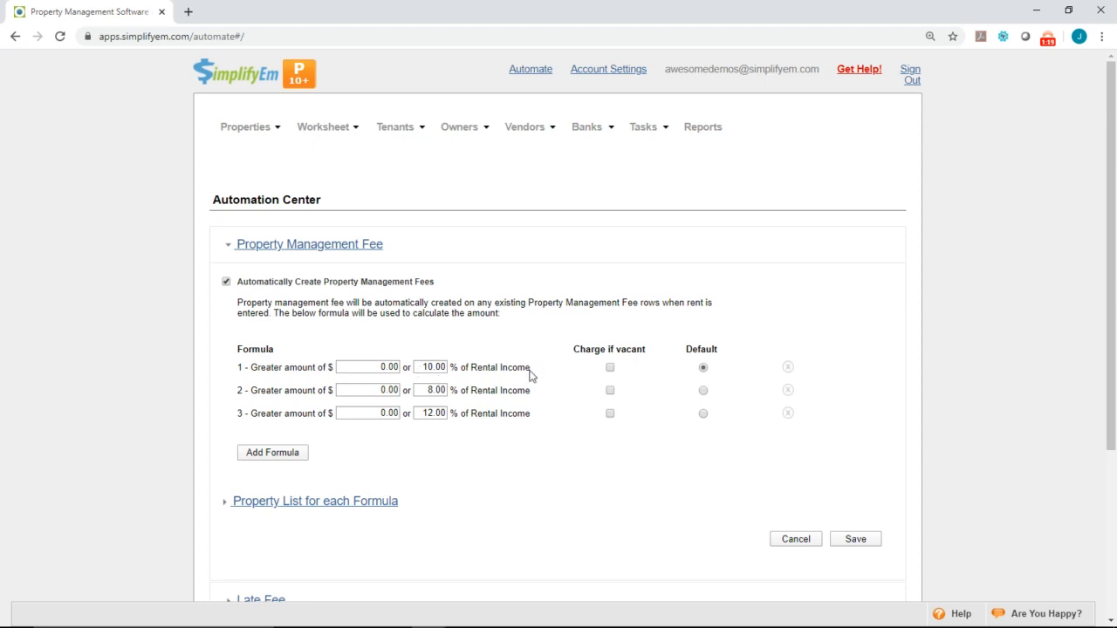
pyautogui.moveTo(527, 352)
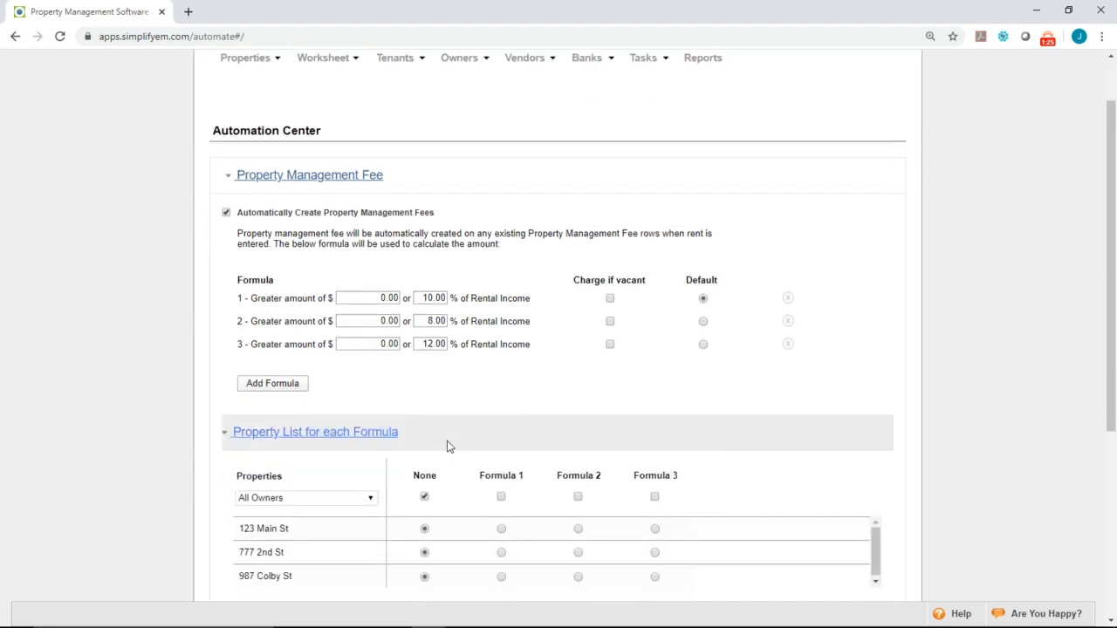
# Show the Property List for each Formula with all owners' properties listed.
pyautogui.scroll(-3)
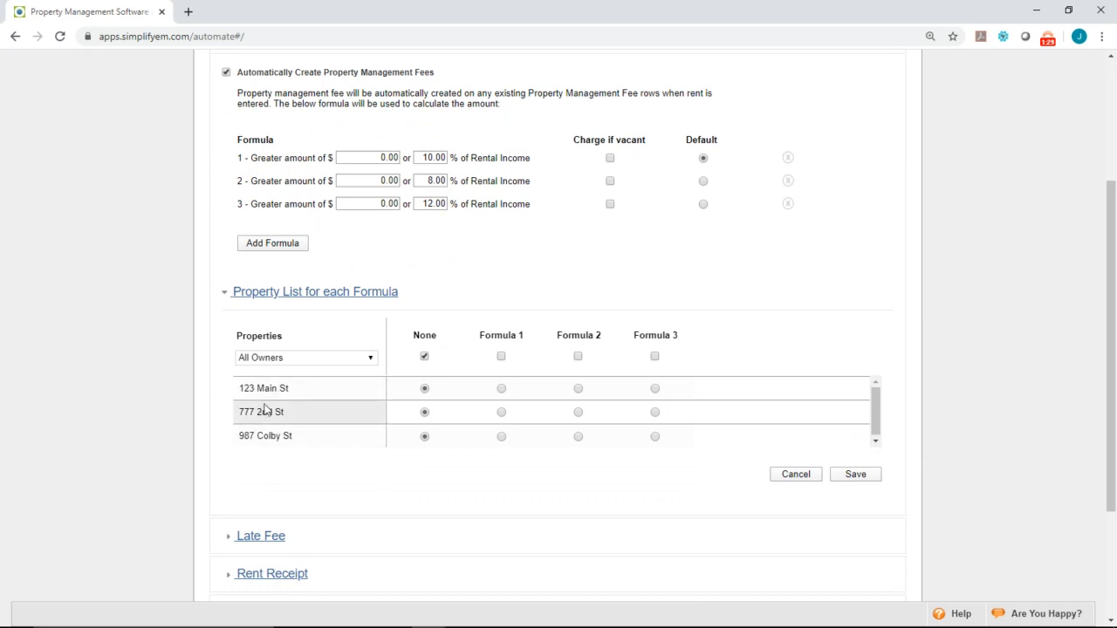
pyautogui.click(305, 356)
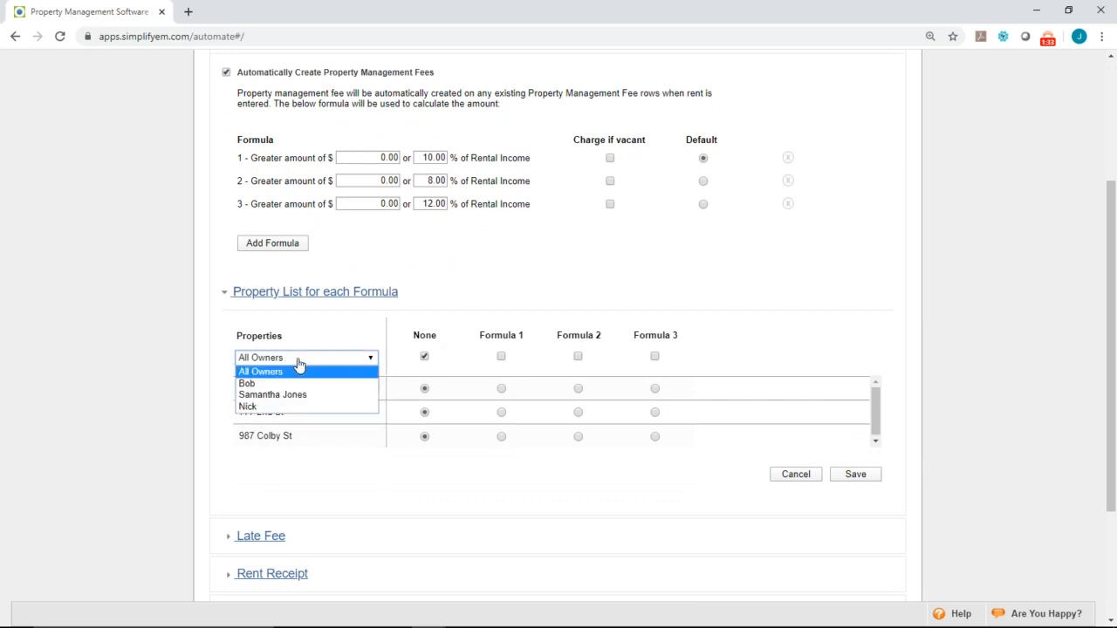
pyautogui.click(260, 372)
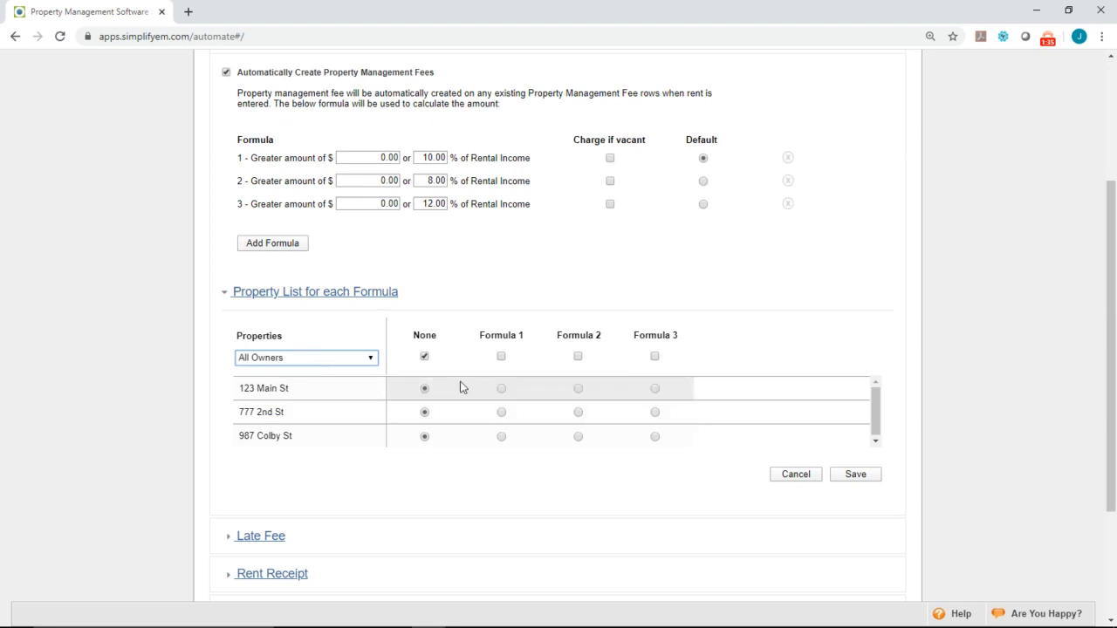
pyautogui.moveTo(560, 416)
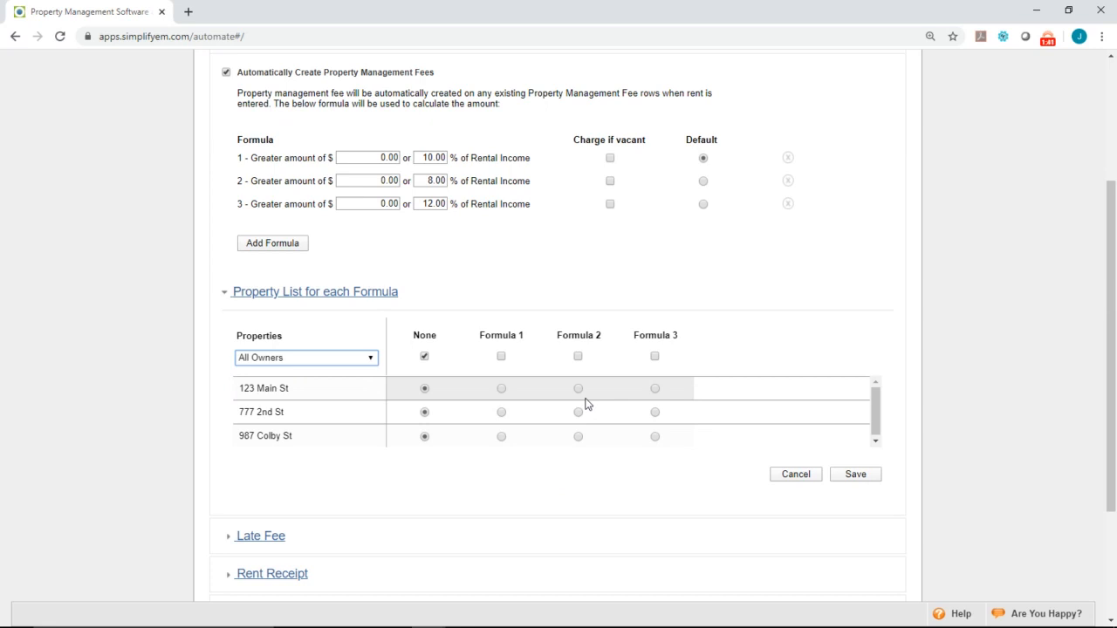
pyautogui.moveTo(537, 398)
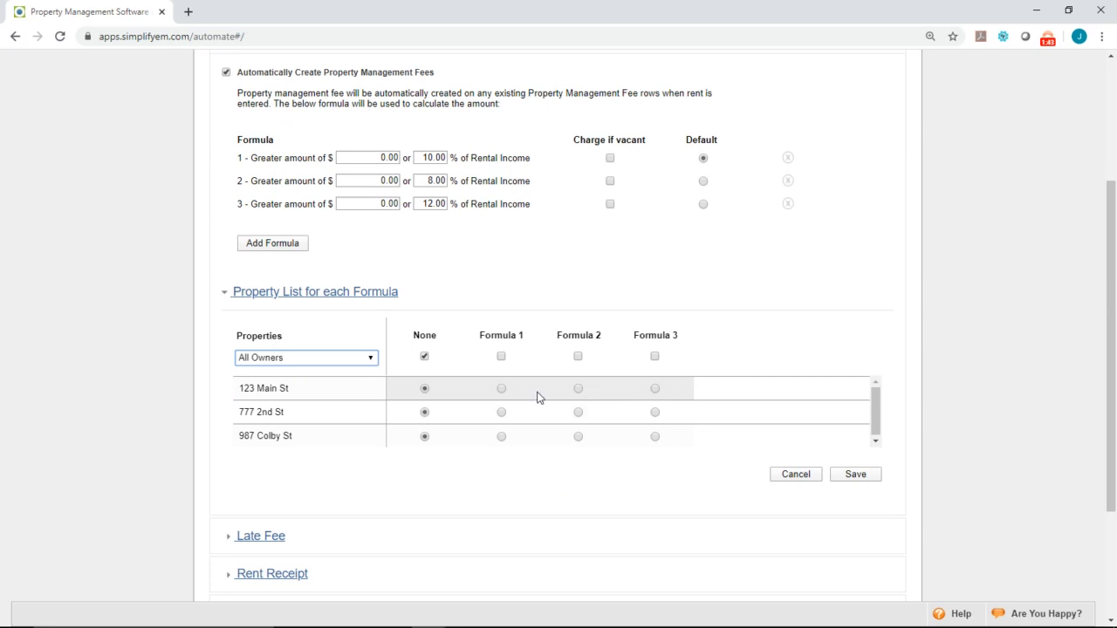
pyautogui.moveTo(534, 398)
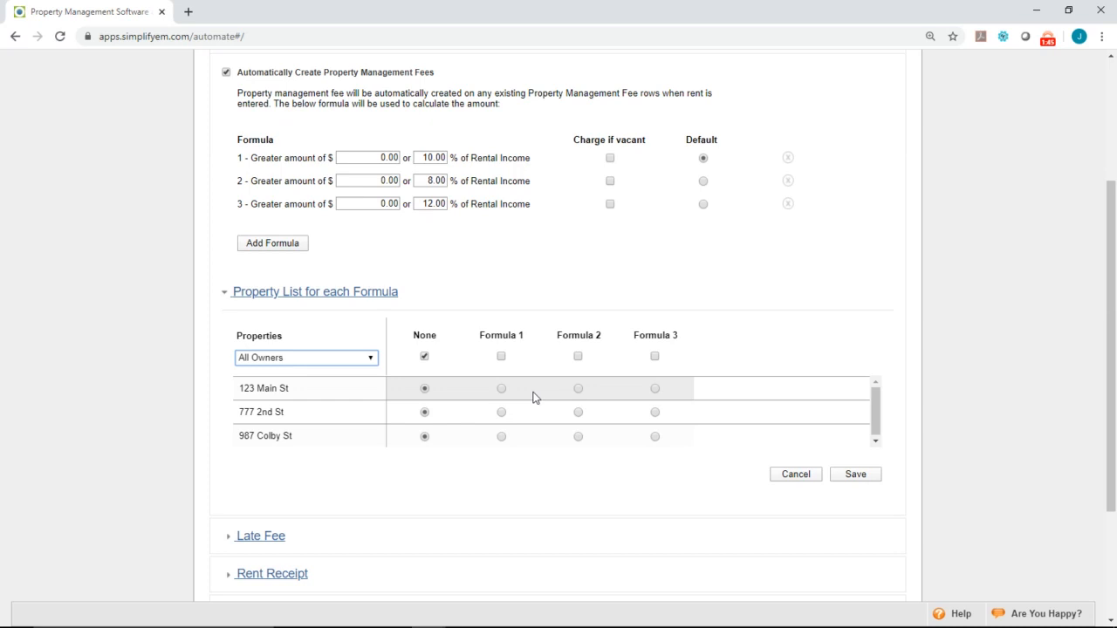
# Assign Formula 1 to 123 Main St, Formula 3 to 777 2nd St, Formula 2 to 987 Colby St.
pyautogui.click(501, 388)
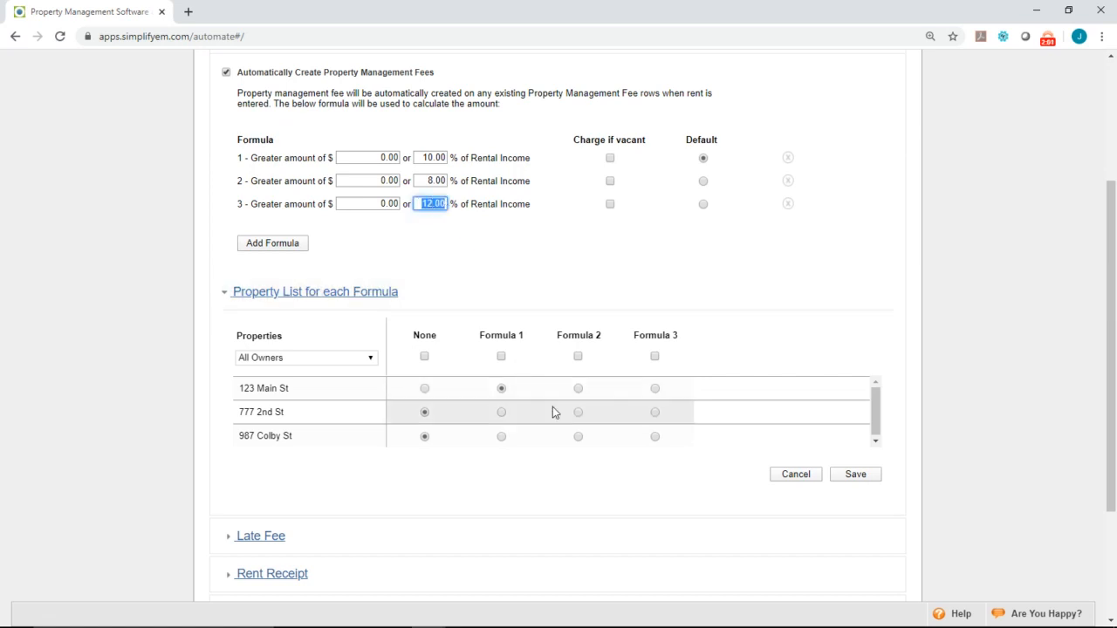
pyautogui.click(654, 412)
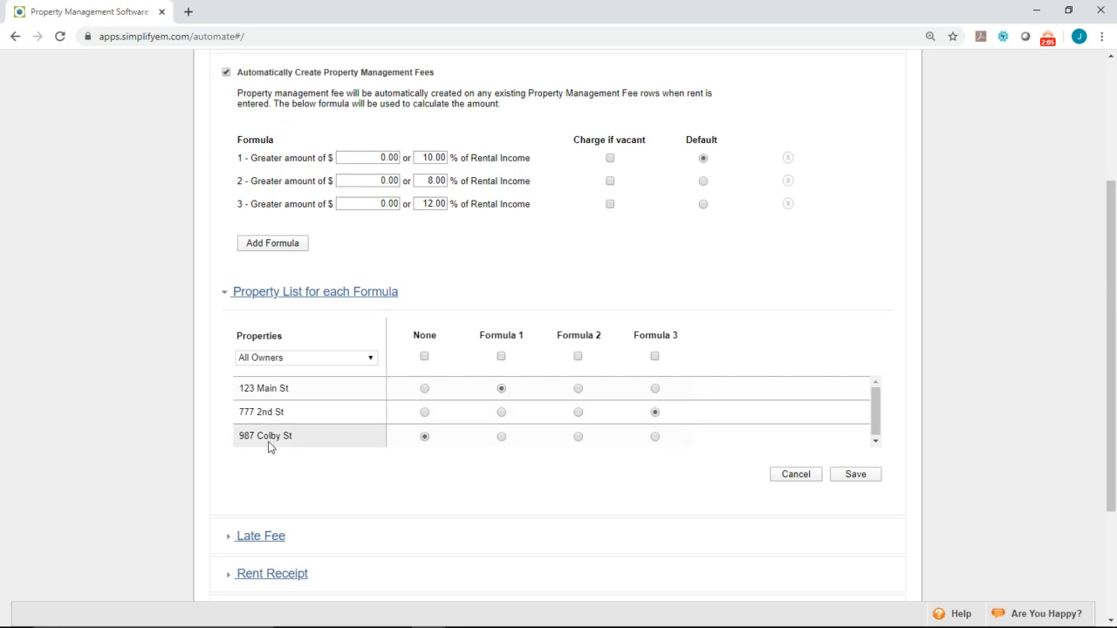
pyautogui.moveTo(265, 440)
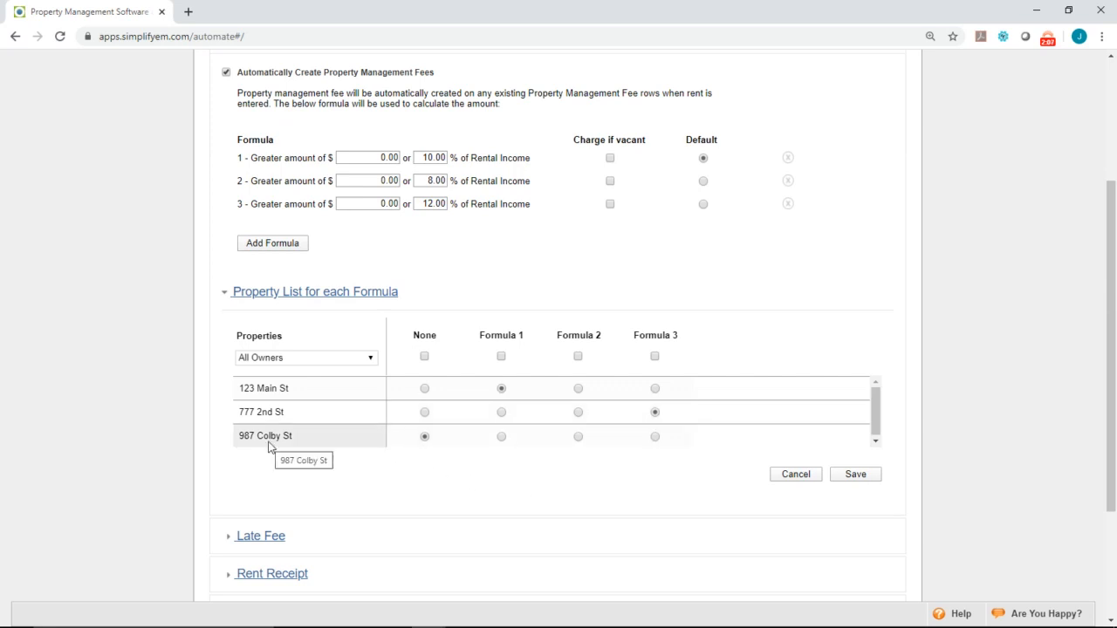
pyautogui.moveTo(270, 445)
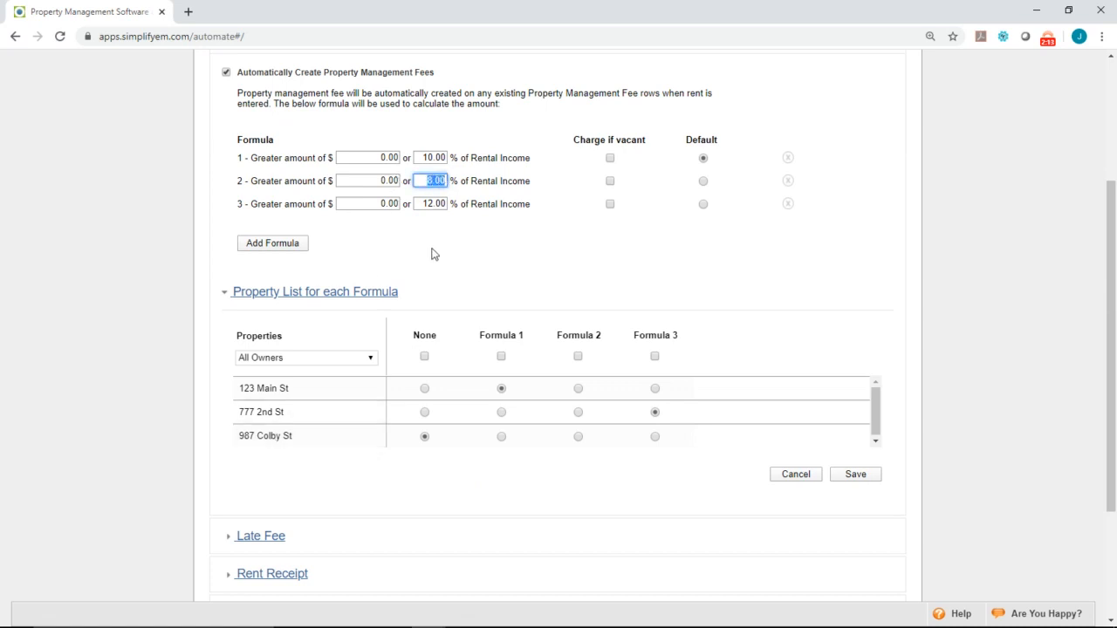
pyautogui.click(578, 436)
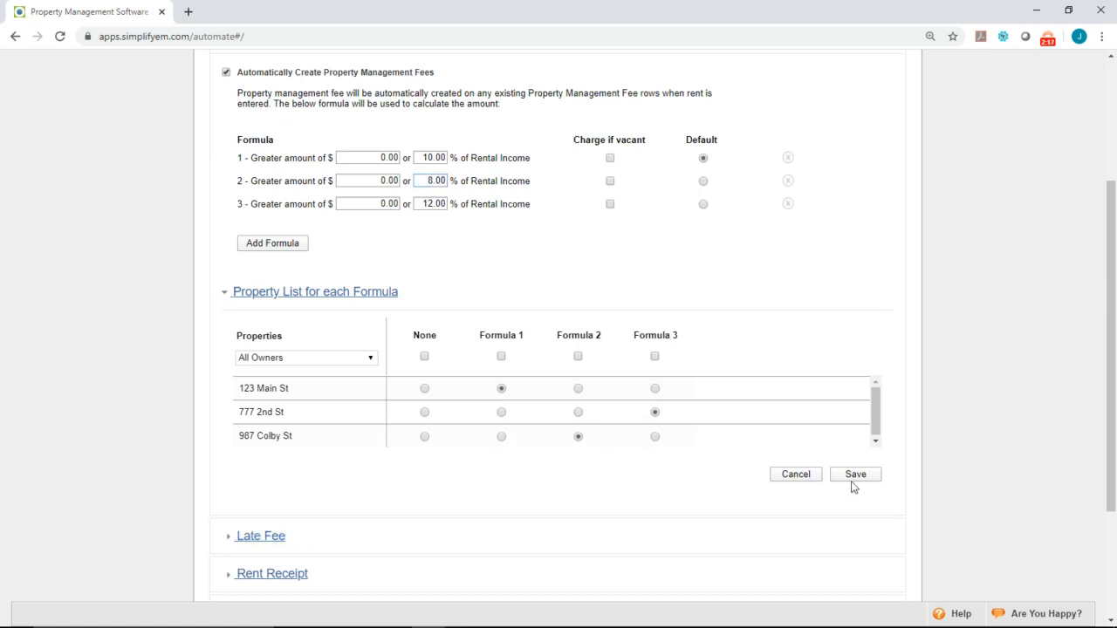
pyautogui.moveTo(824, 295)
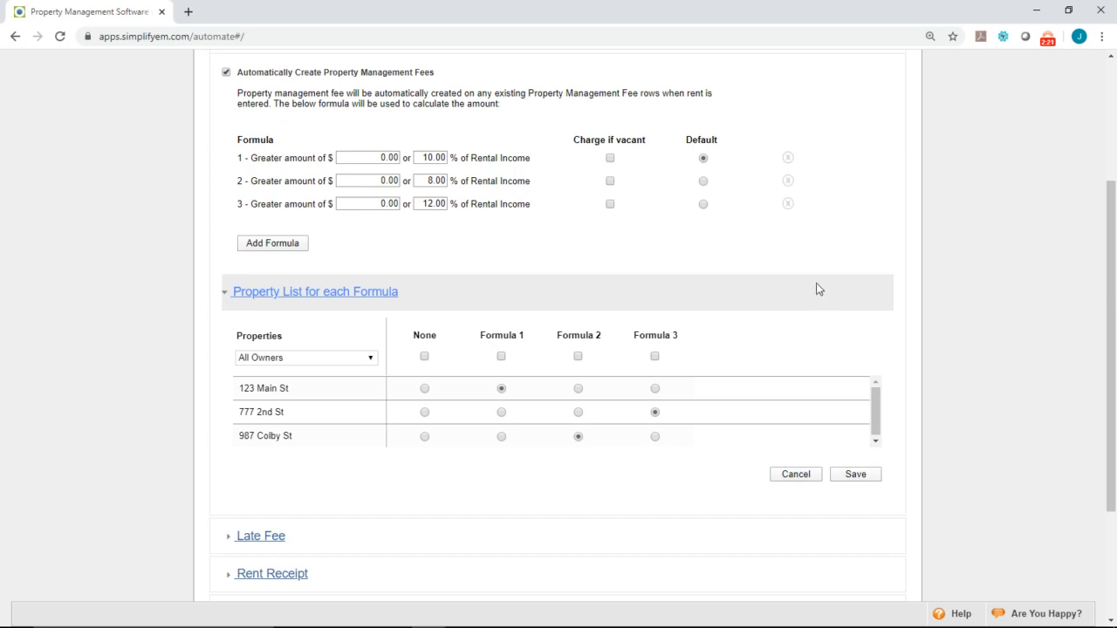
# Save the fee rules and dismiss the 'Property Management Fee Rules Saved' message.
pyautogui.click(856, 474)
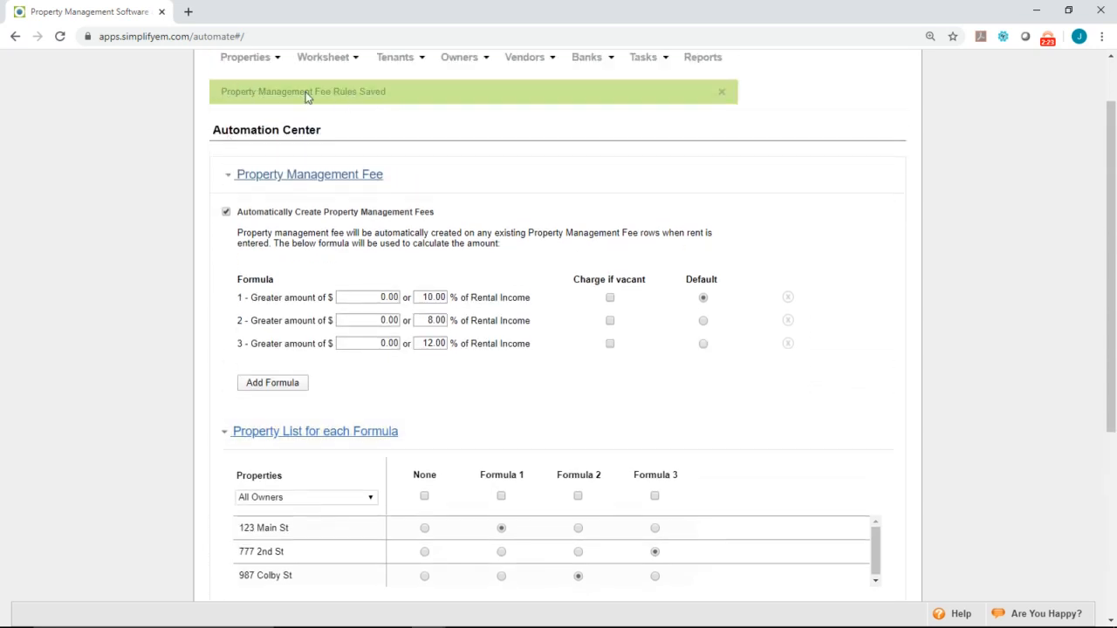
pyautogui.click(722, 90)
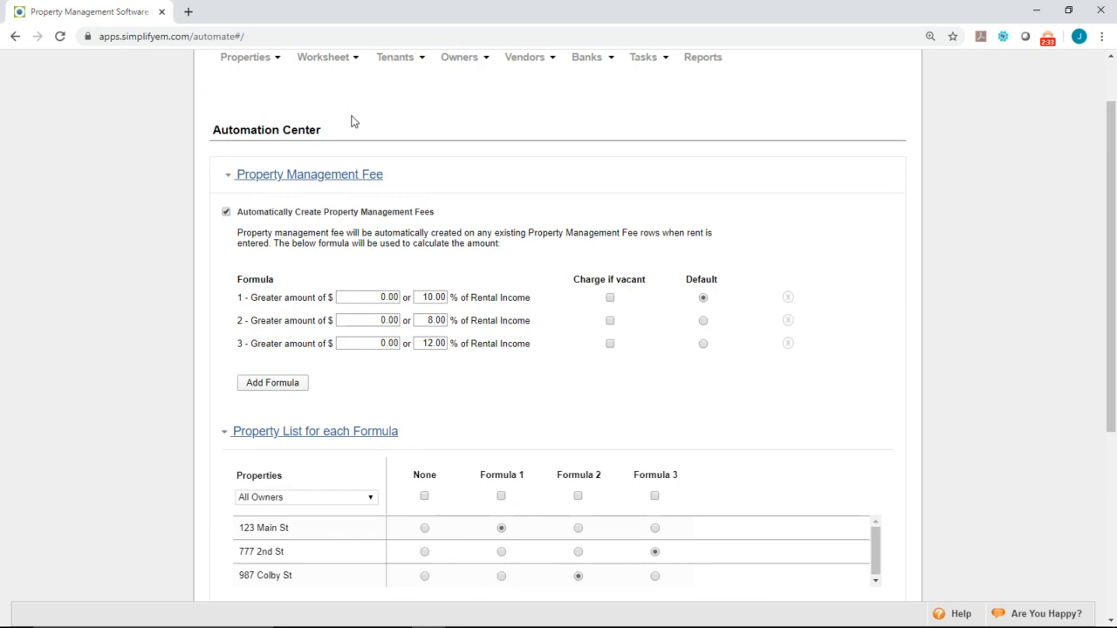
# Show the Property Worksheet for 123 Main St with its April 2020 income and expenses.
pyautogui.click(322, 125)
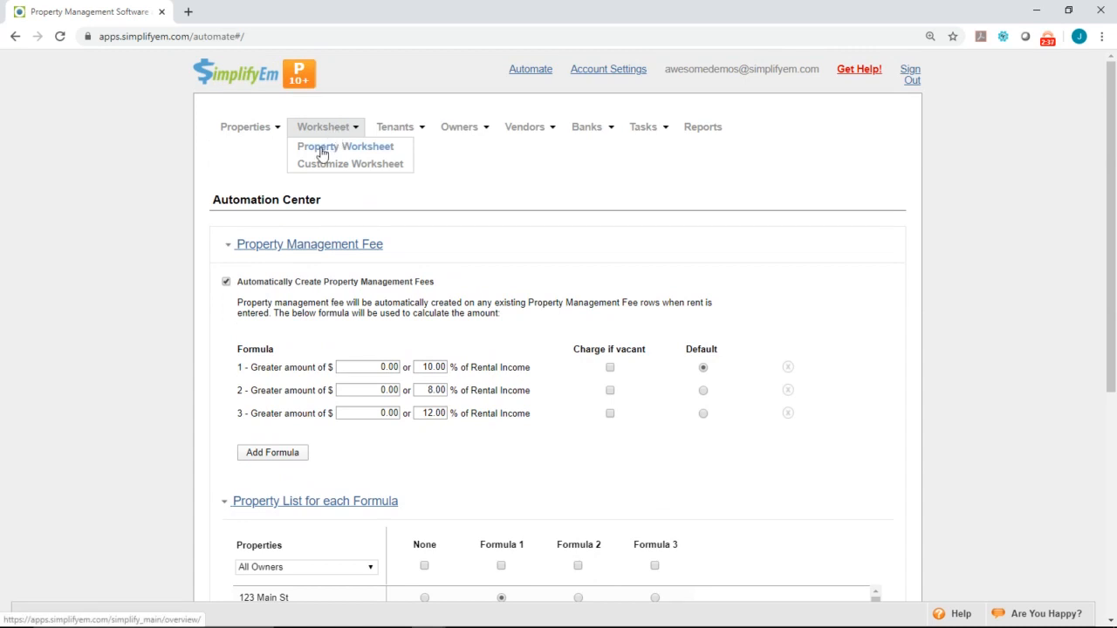
pyautogui.click(345, 147)
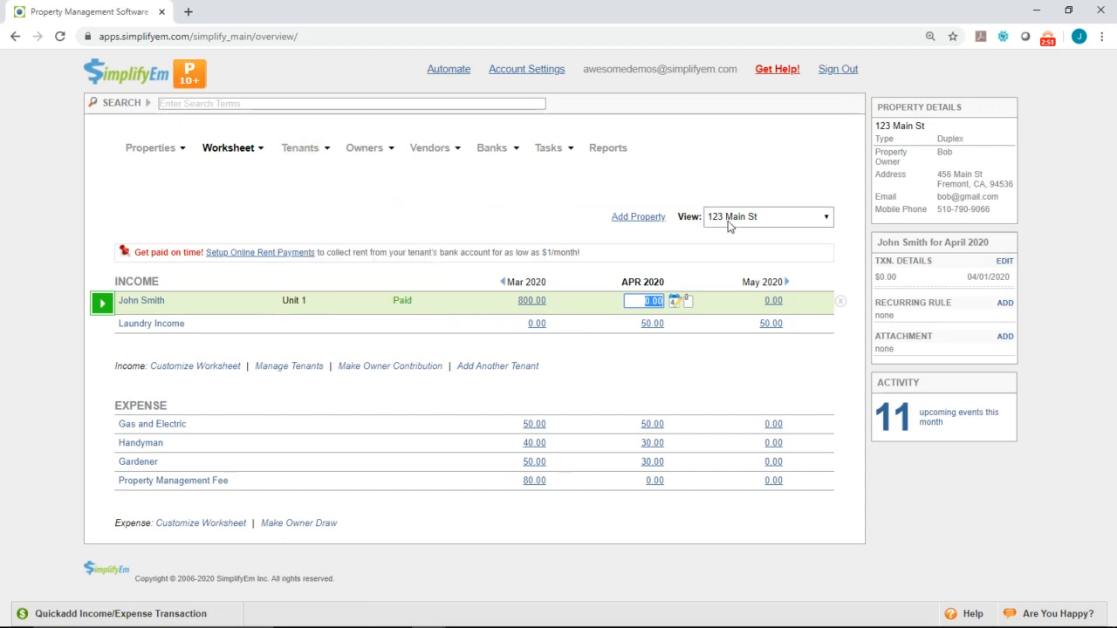
pyautogui.moveTo(330, 234)
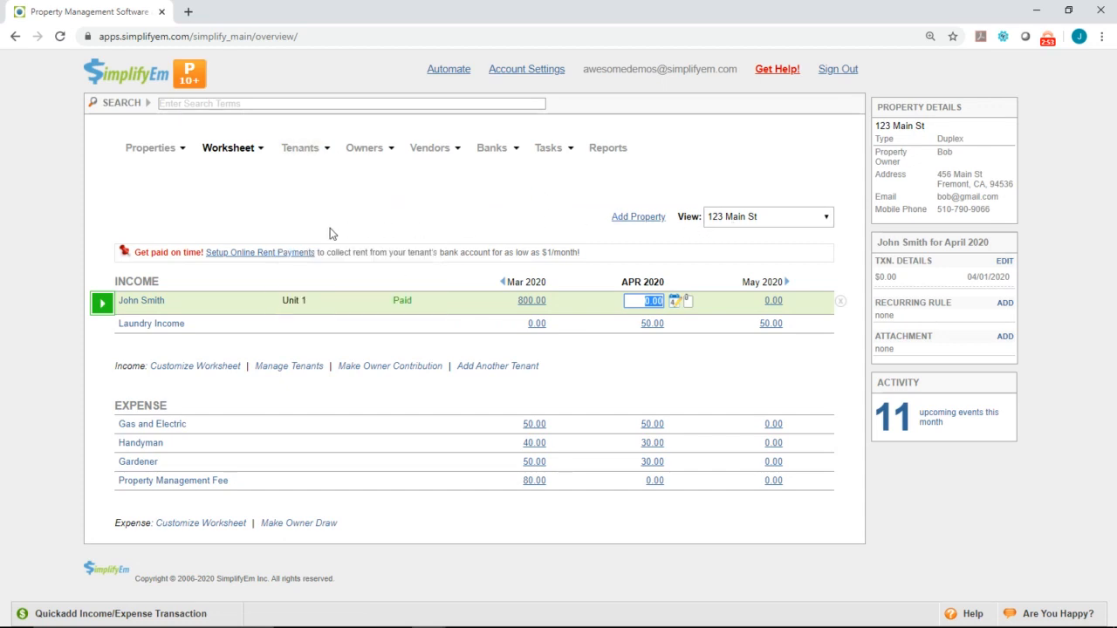
pyautogui.moveTo(175, 311)
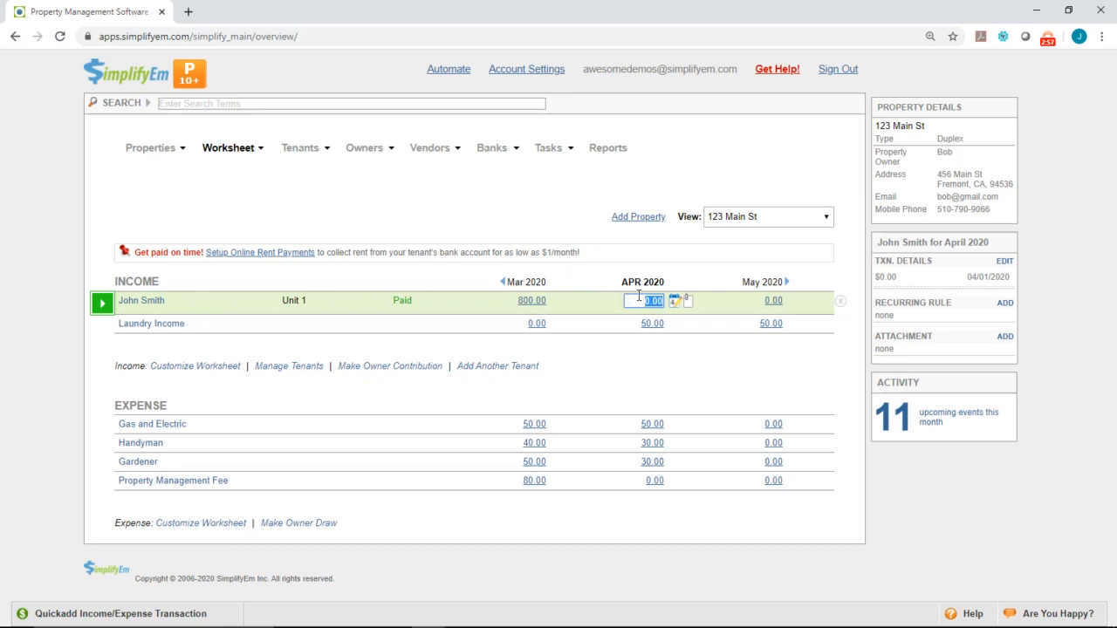
pyautogui.moveTo(642, 293)
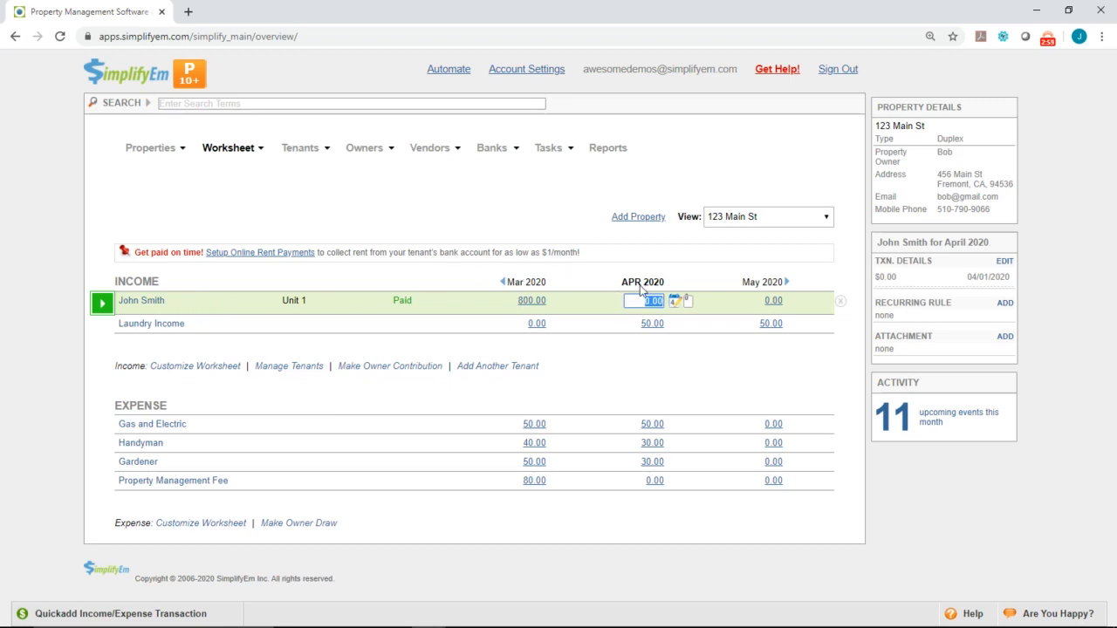